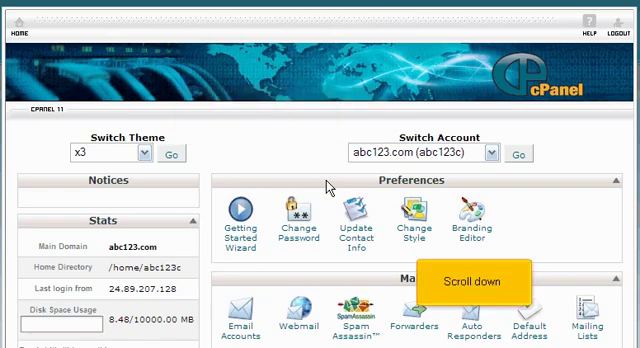
# Step: Scroll to the Files section and open the FTP Accounts page
pyautogui.scroll(-3)
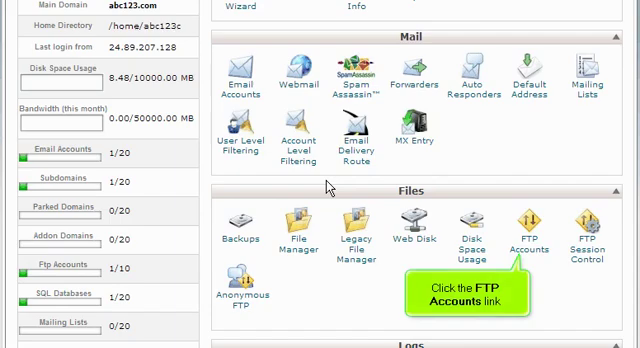
pyautogui.click(524, 227)
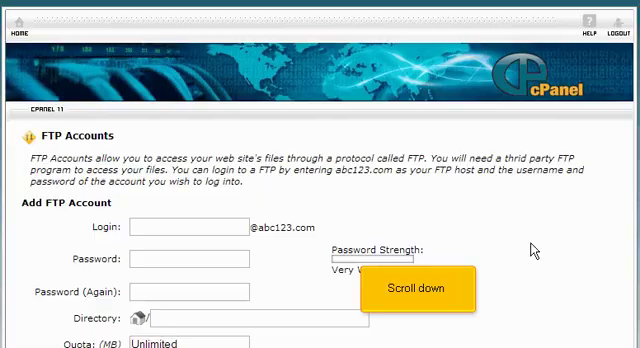
pyautogui.scroll(-3)
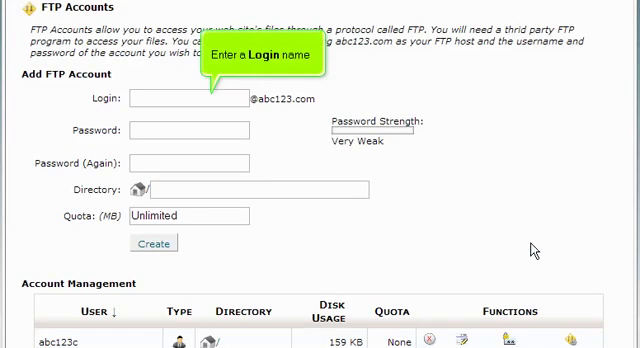
pyautogui.moveTo(443, 205)
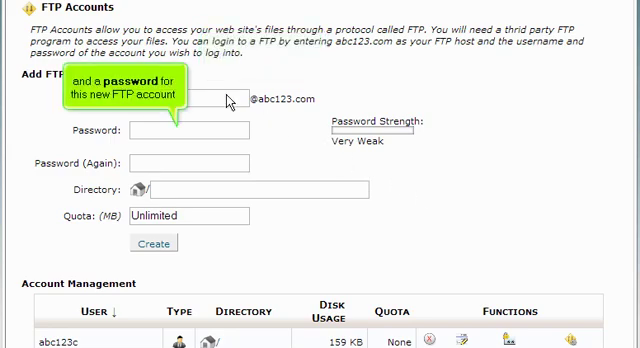
# Step: Enter login 'demo' and its password in the Add FTP Account form
pyautogui.write('demo')
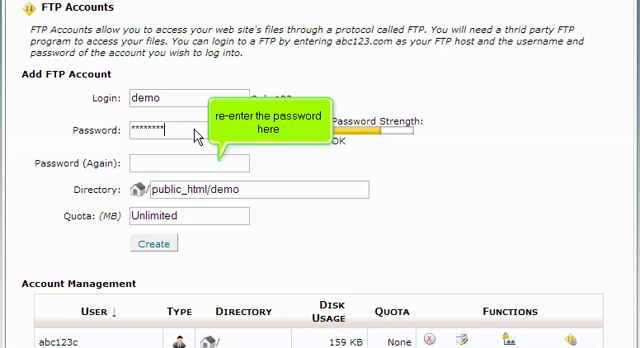
pyautogui.write('*****')
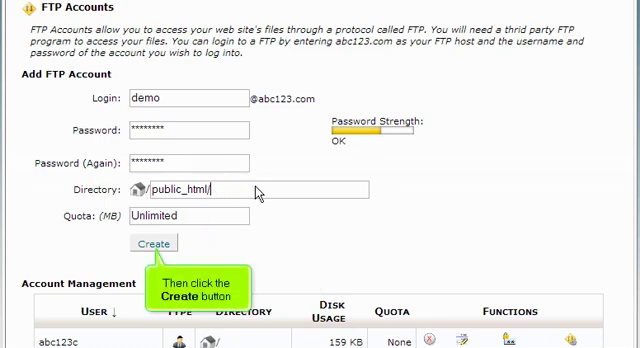
# Step: Create the FTP account 'demo' with unlimited quota
pyautogui.click(154, 244)
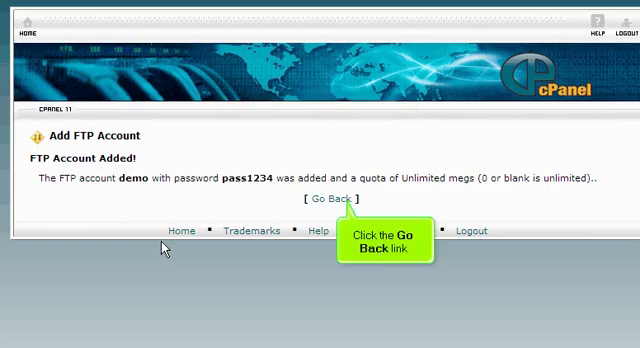
pyautogui.moveTo(236, 232)
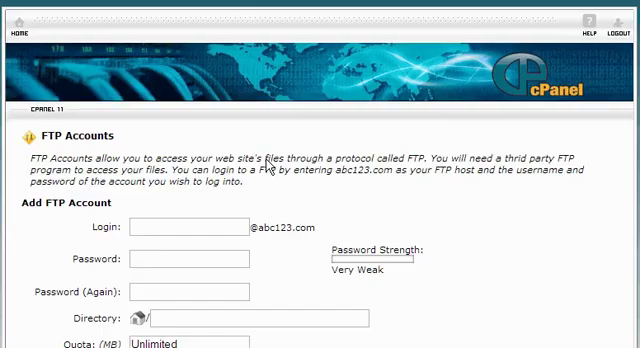
# Step: Return to the cPanel home page via the Home icon
pyautogui.click(16, 34)
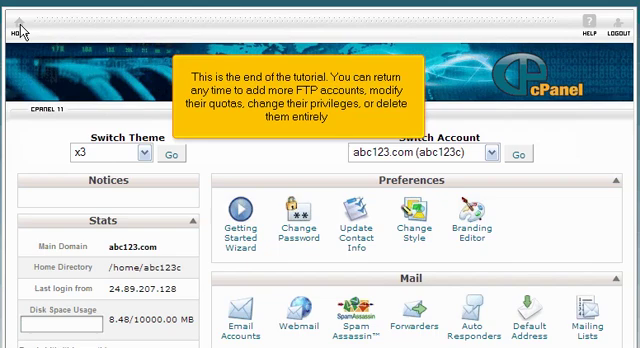